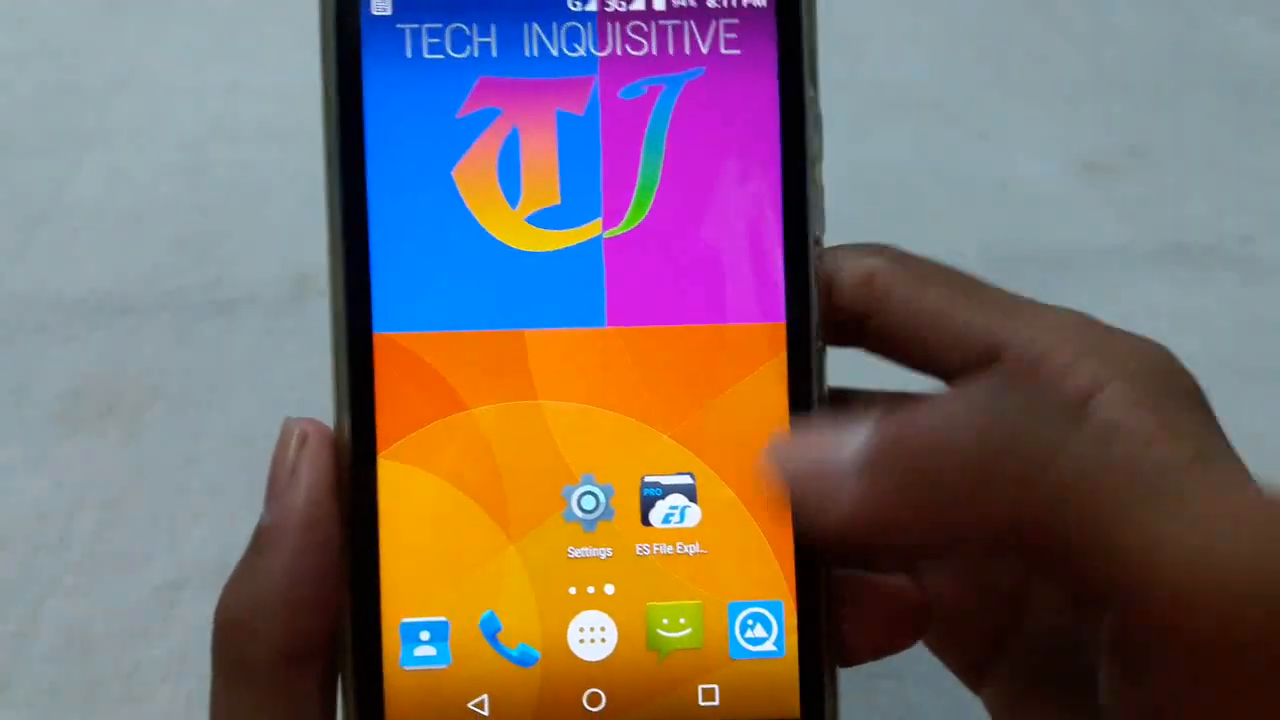
- Launch Settings from the home screen
left_click(671, 500)
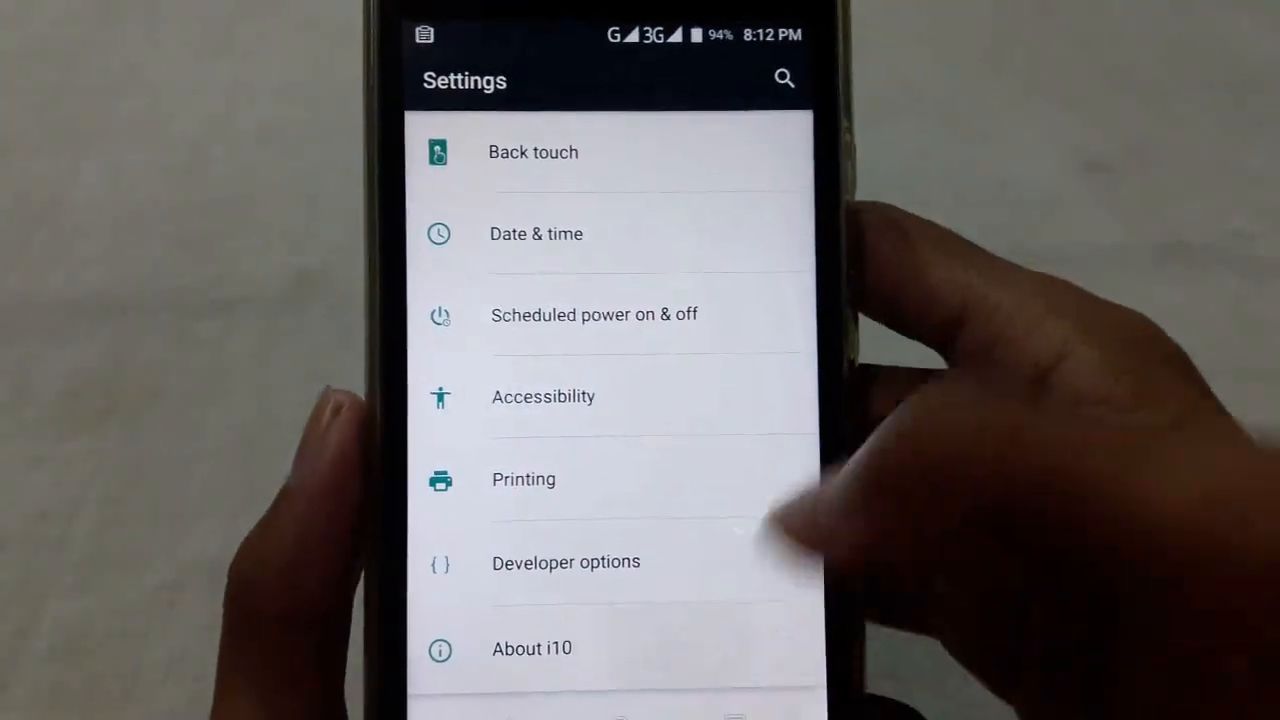
- Open About i10 and scroll through the hardware details
left_click(532, 648)
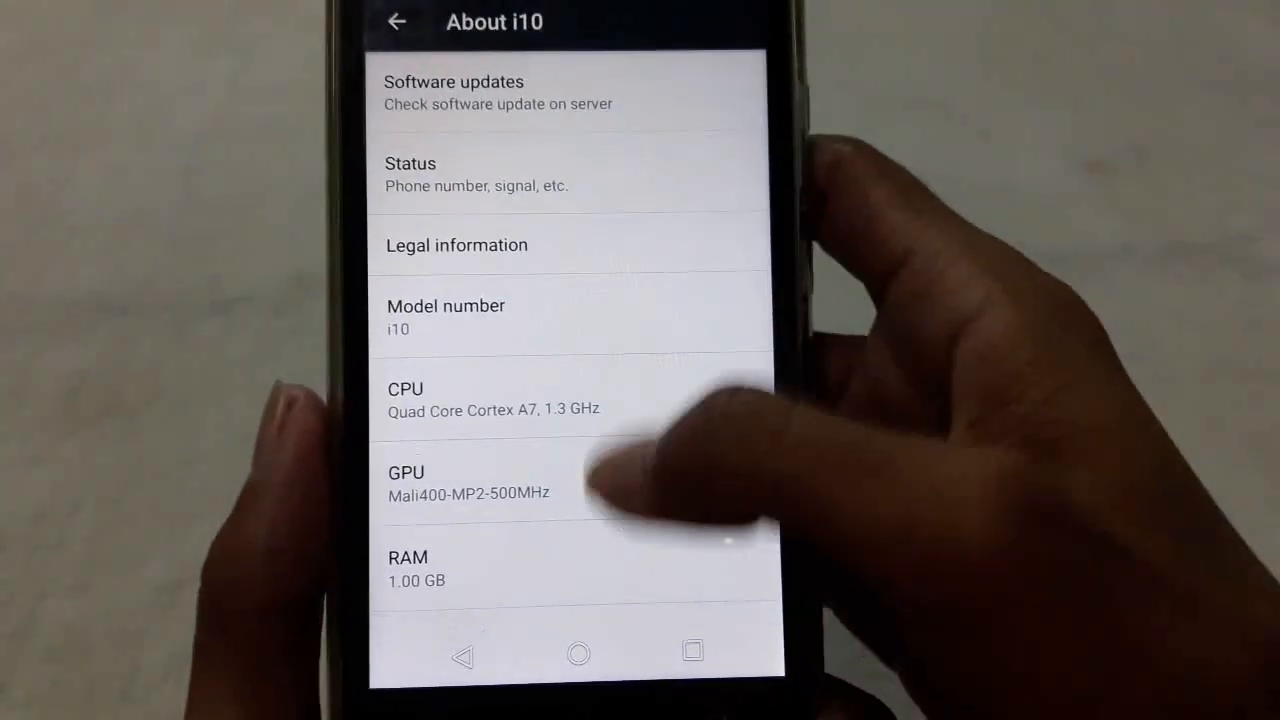
scroll("down", 3)
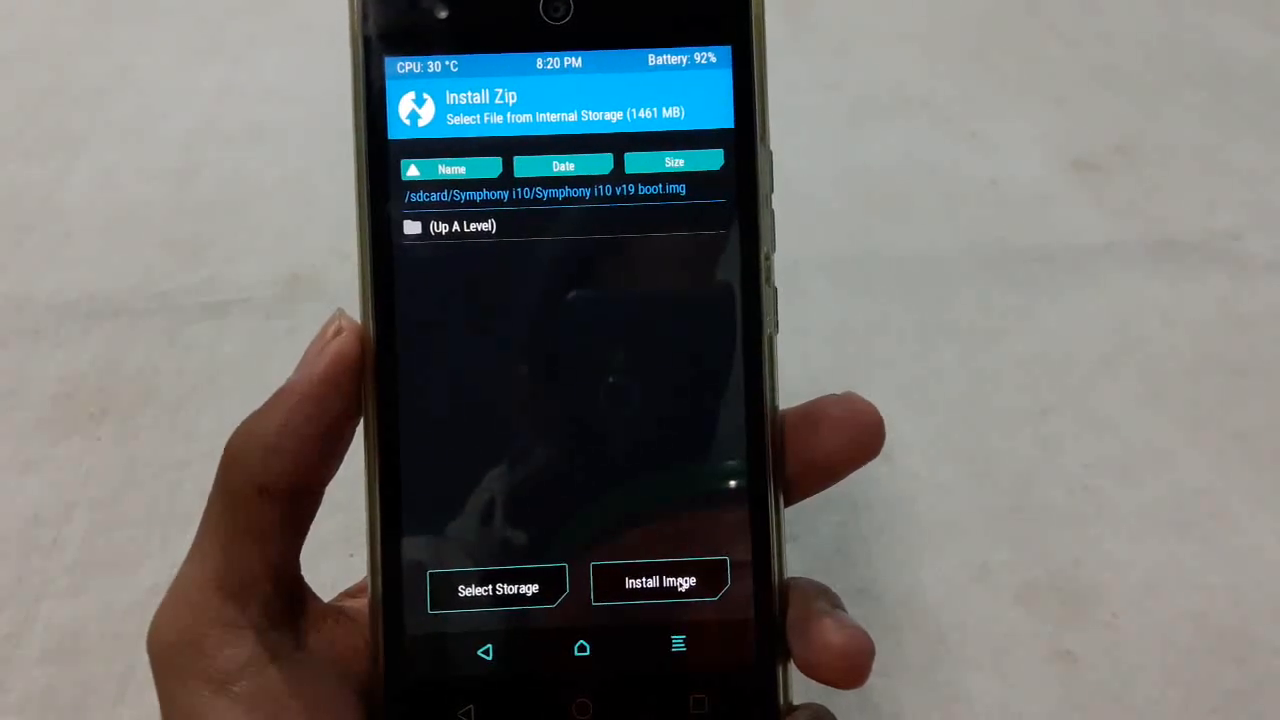
- Switch to image install and select stock boot.img from /sdcard/1. boot
left_click(659, 582)
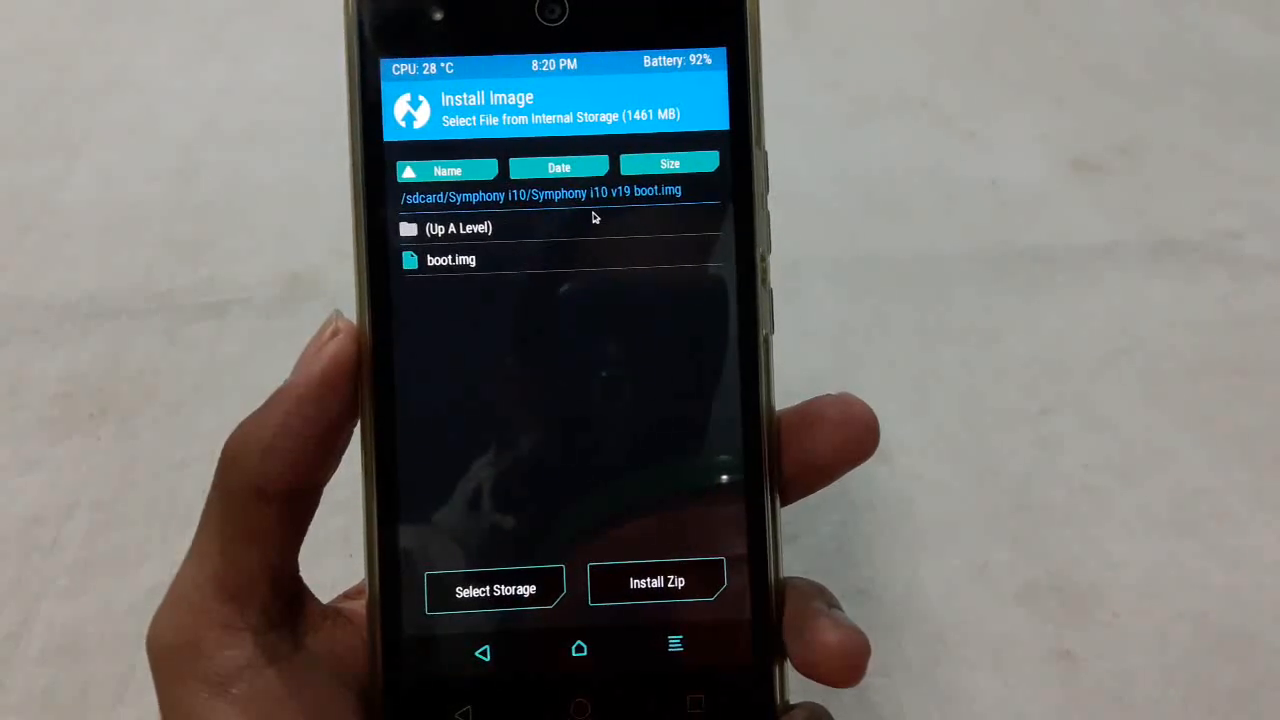
left_click(458, 228)
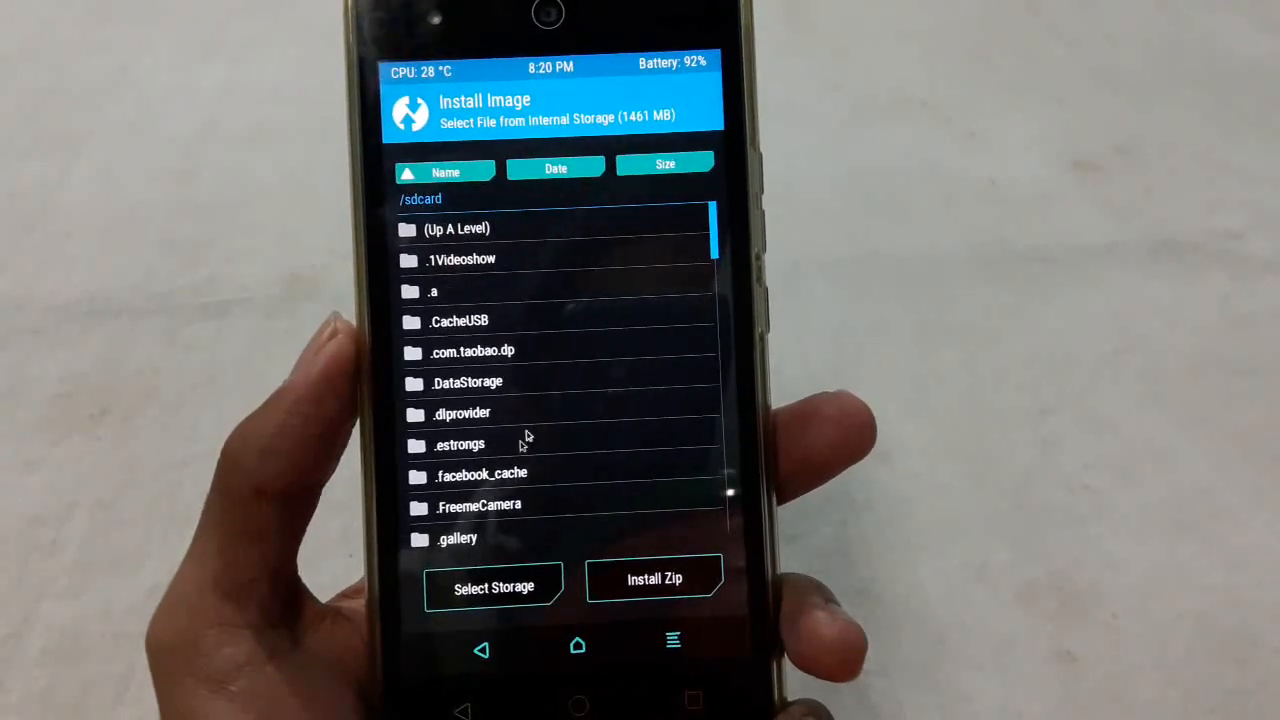
scroll("down", 3)
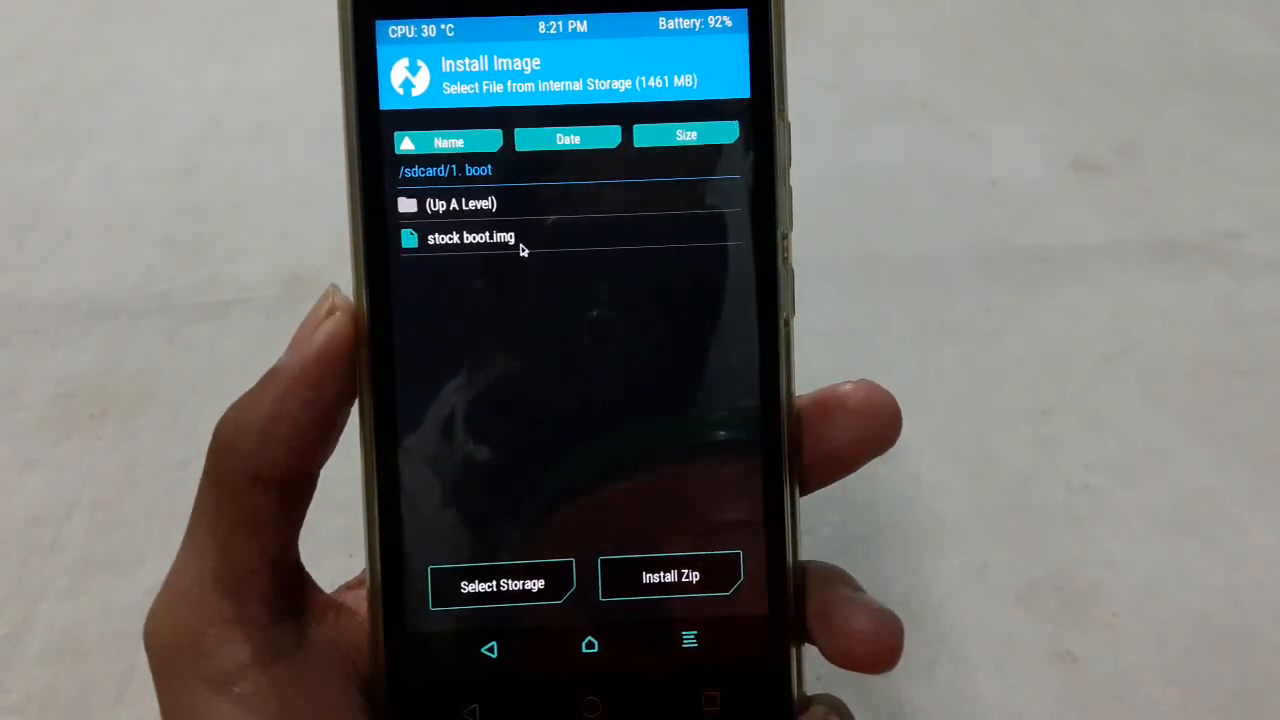
left_click(470, 237)
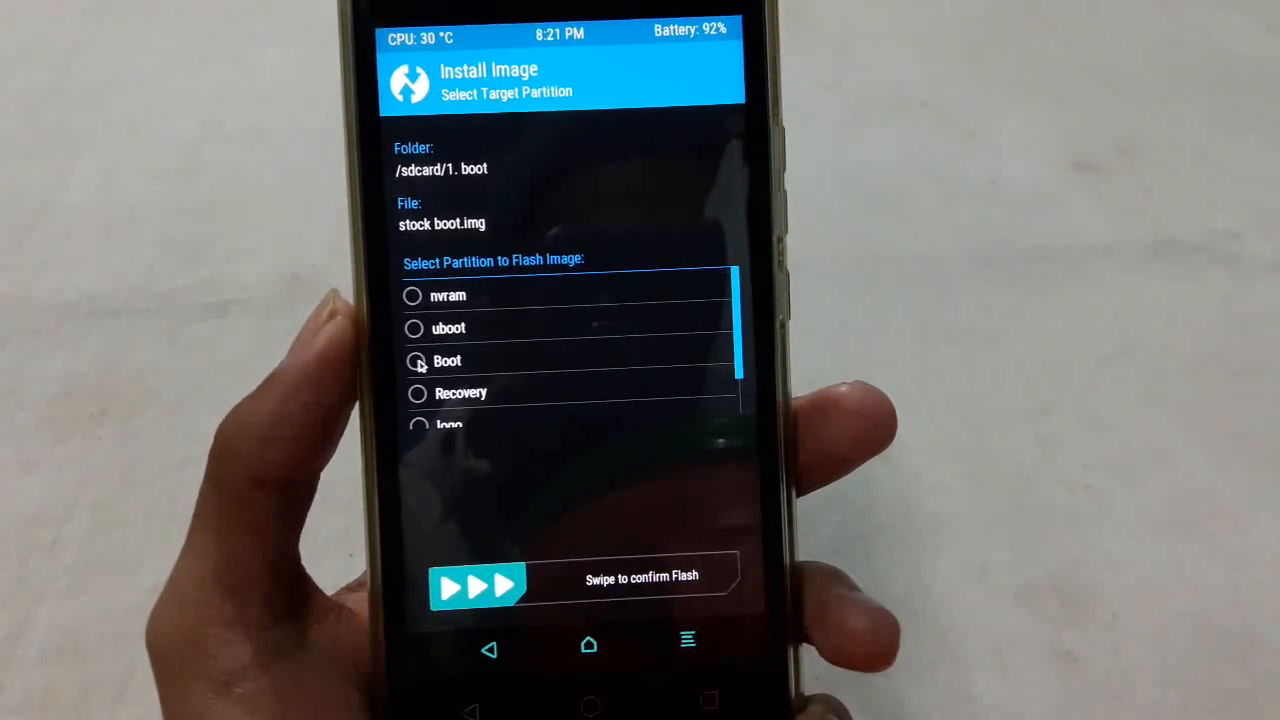
- Choose the Boot partition and swipe to flash stock boot.img
left_click(413, 360)
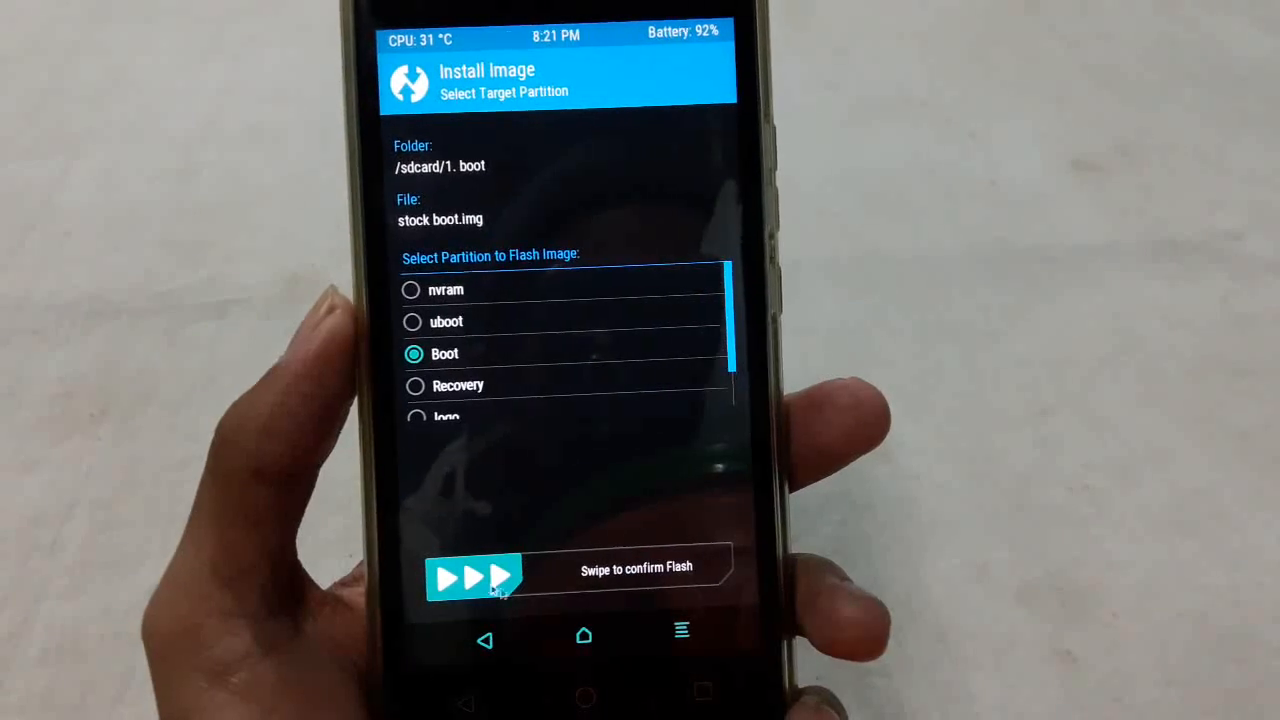
left_click_drag(470, 575, 710, 568)
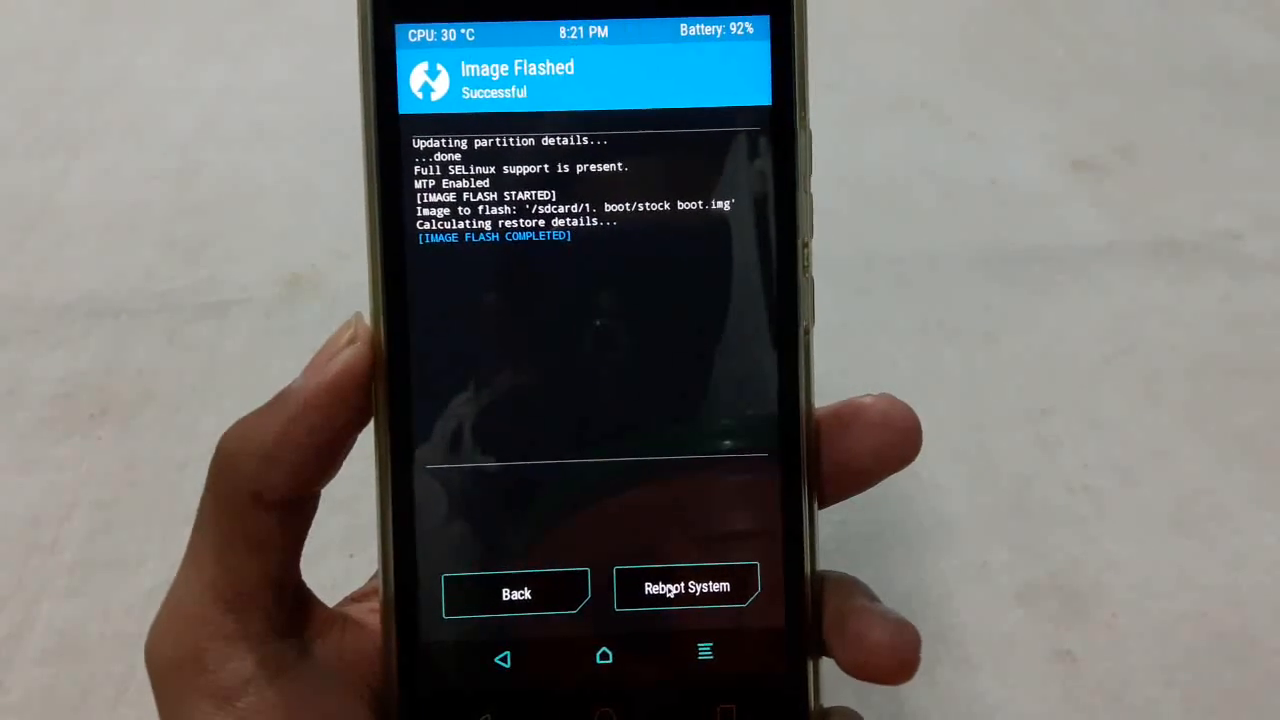
- Reboot System from TWRP back into Android
left_click(687, 587)
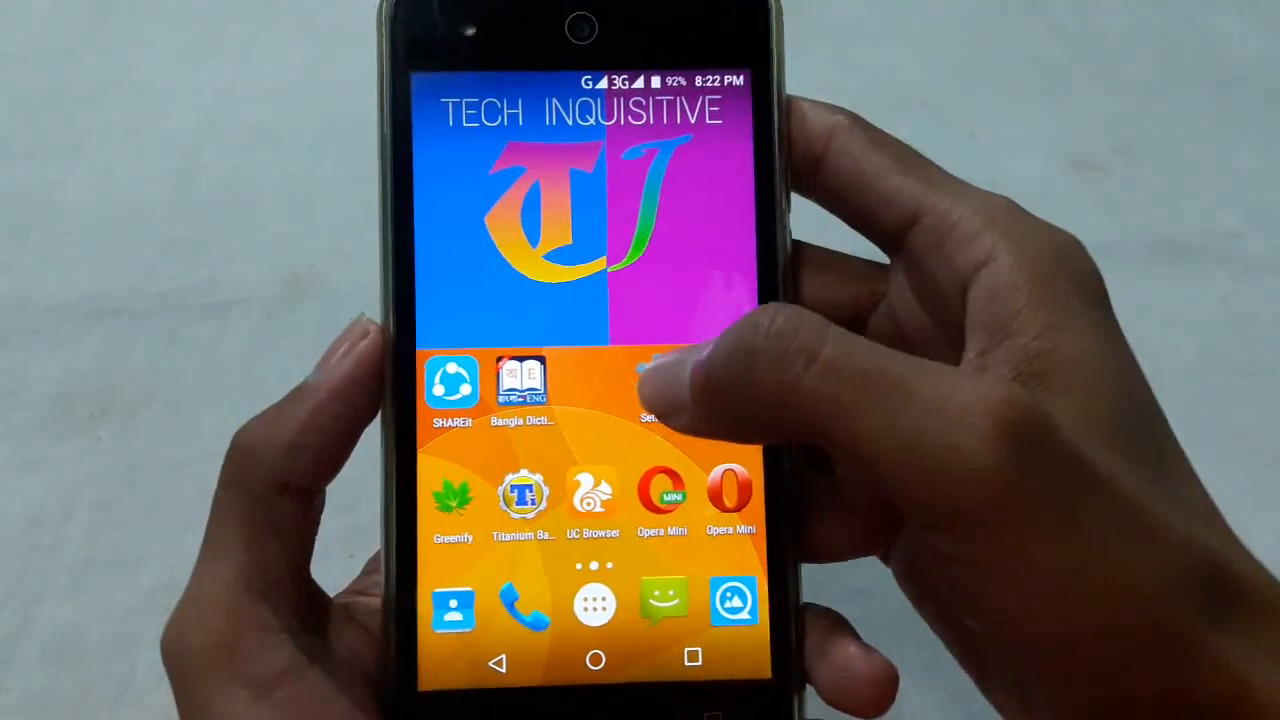
- Open About i10 in Settings to view kernel version 3.18.19+
left_click(660, 385)
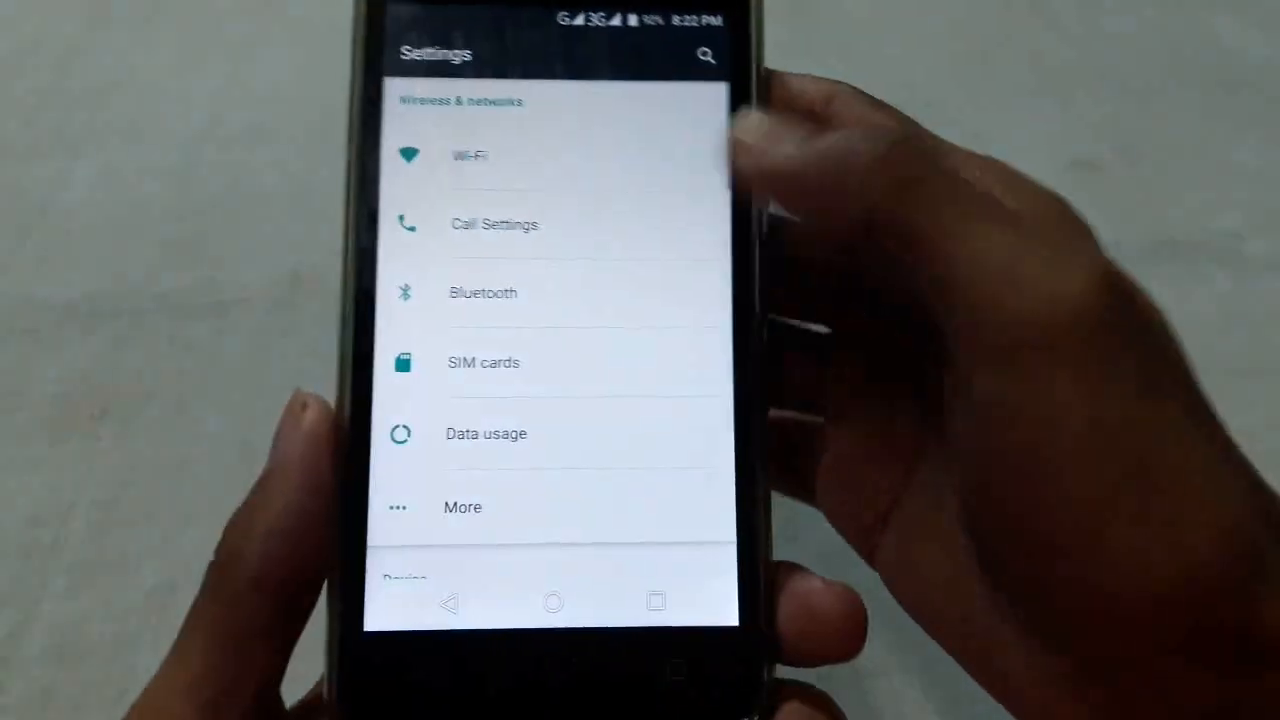
scroll("up", 3)
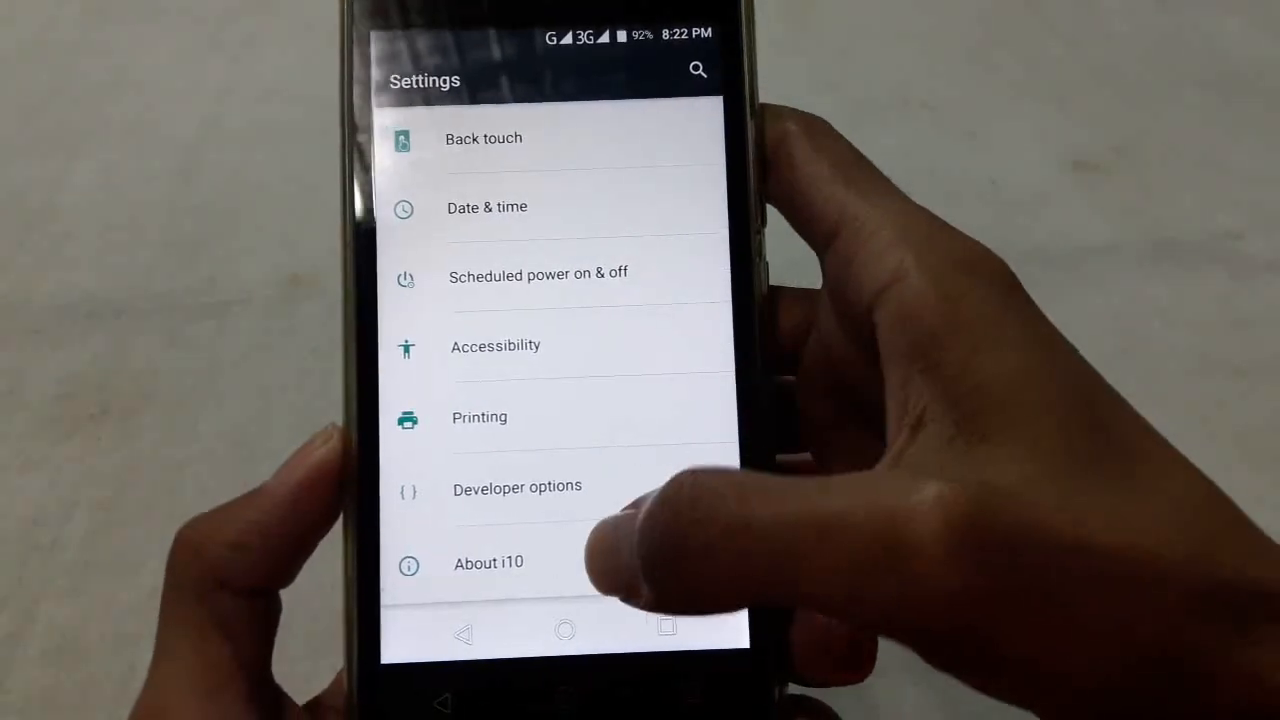
left_click(489, 562)
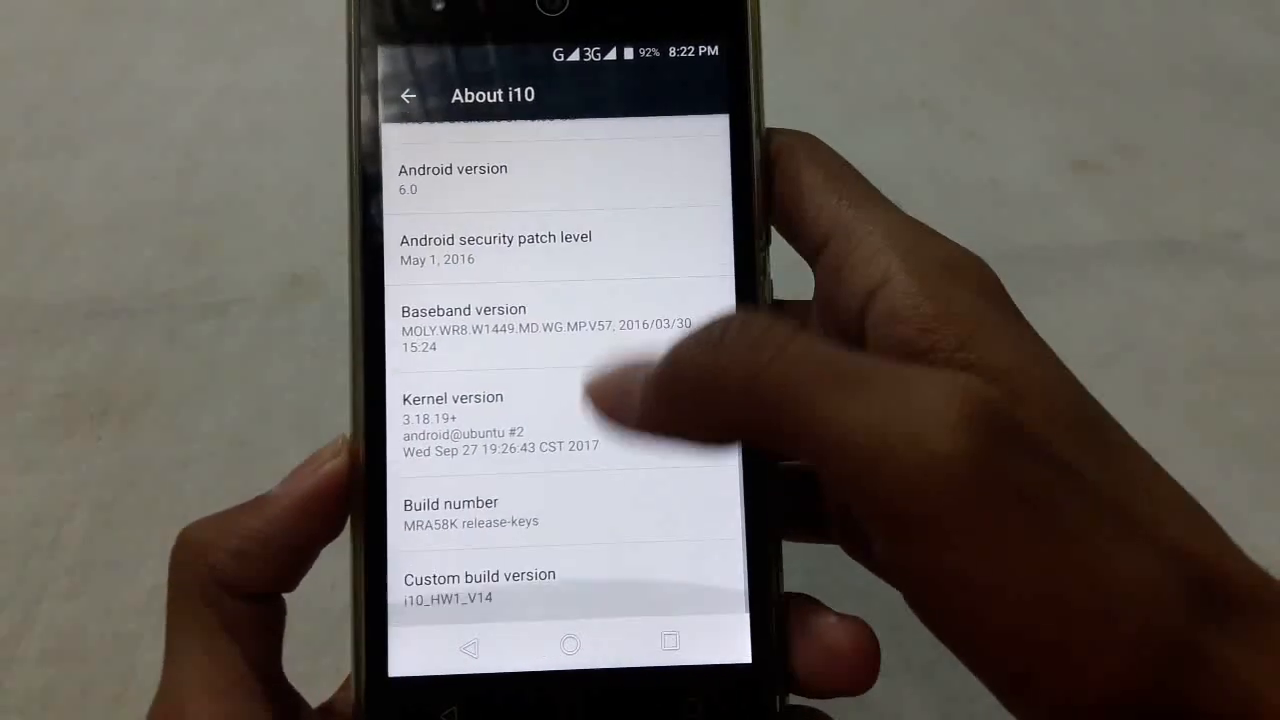